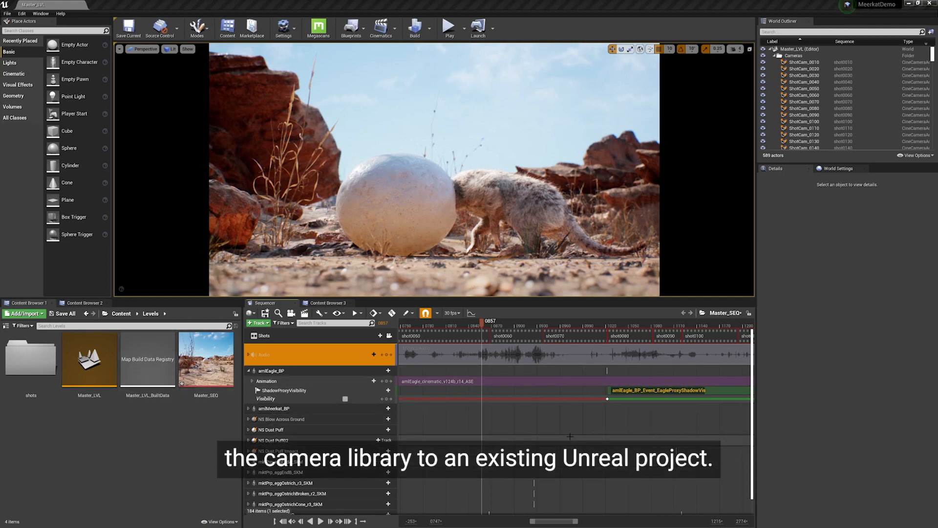
Reveal the Master_LVL level asset's folder on disk via Show in Explorer
left_click_drag(484, 327, 514, 327)
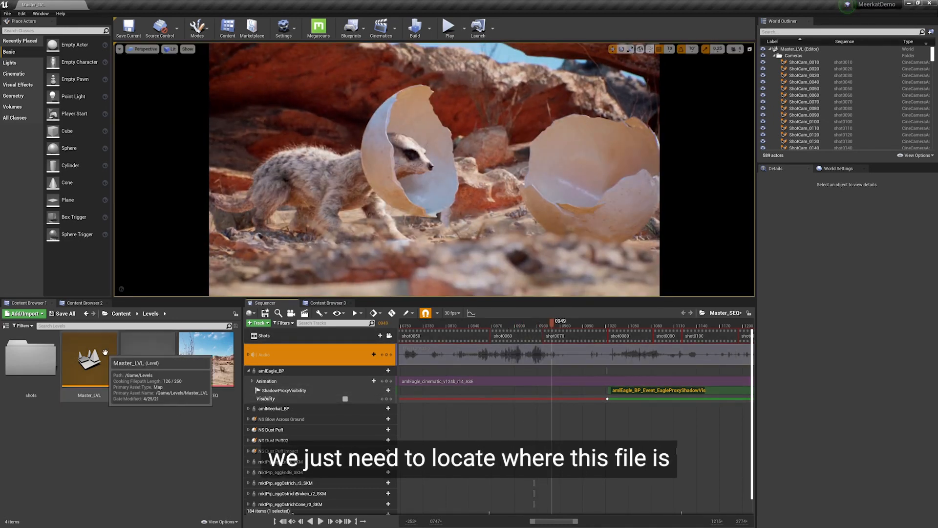
right_click(89, 356)
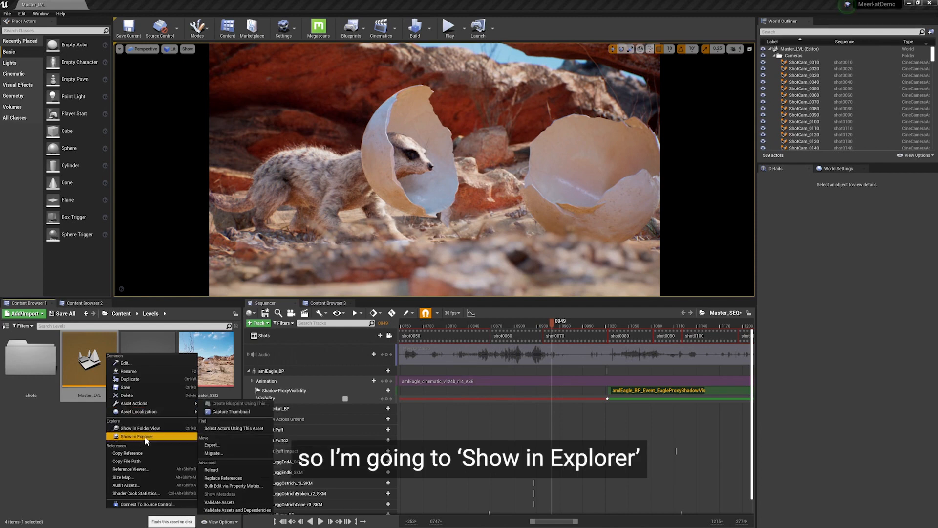
left_click(137, 436)
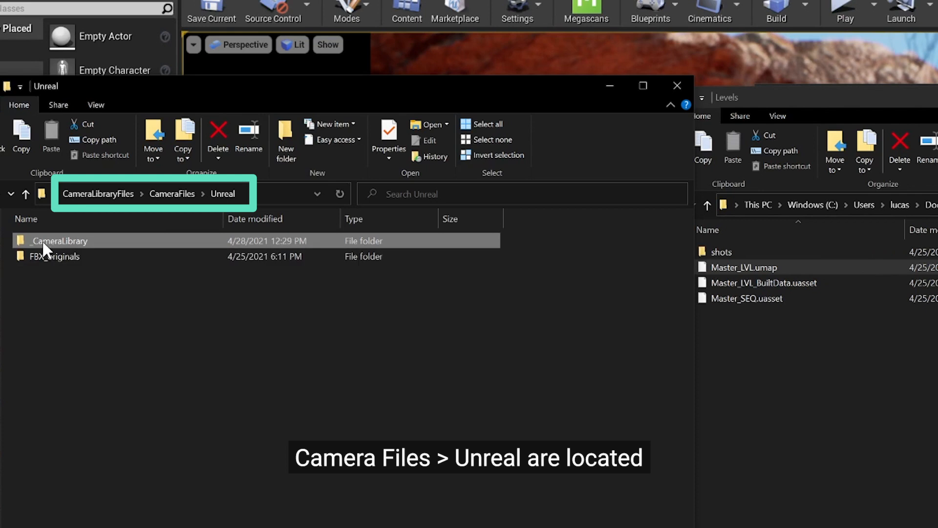
Ctrl-drag _CameraLibrary into the project's Levels folder so it is copied, not moved
left_click_drag(58, 240, 796, 386)
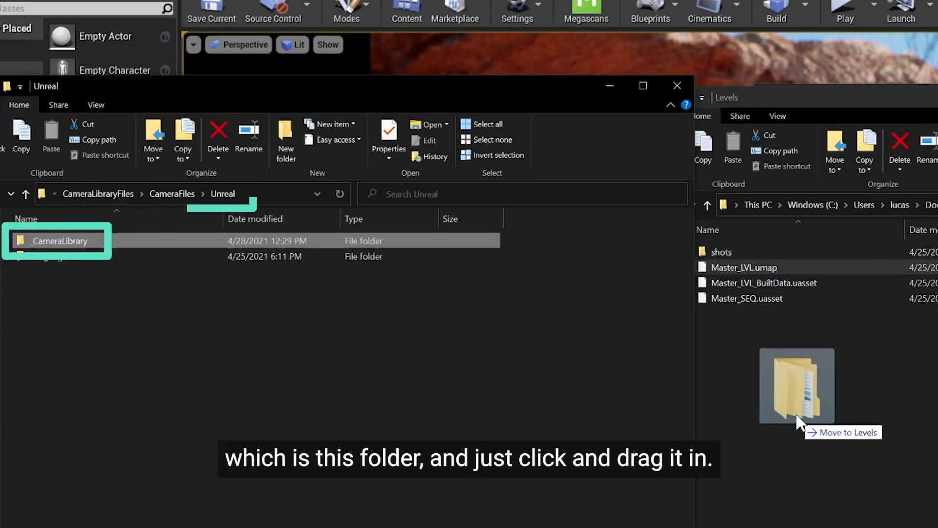
key("ctrl")
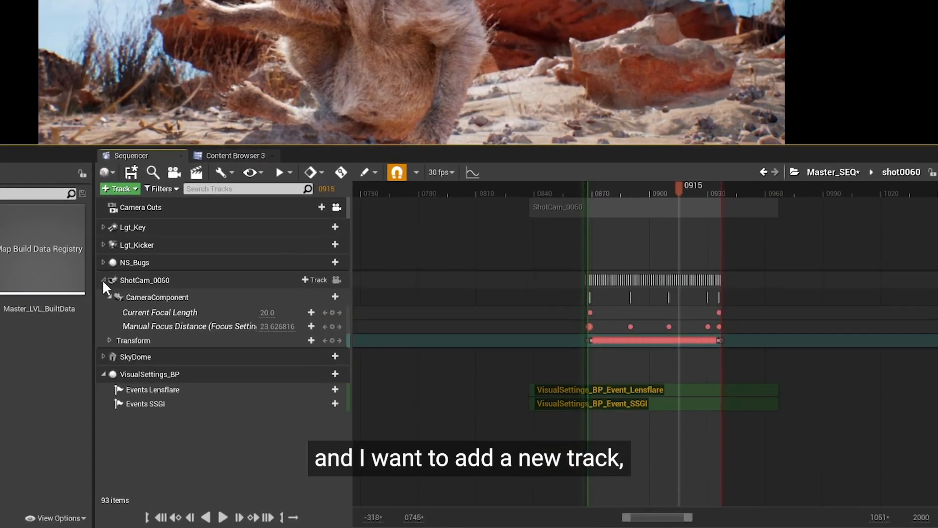
Add a Camera Animation track to ShotCam_0060 and filter its assets by 'imp'
left_click(314, 280)
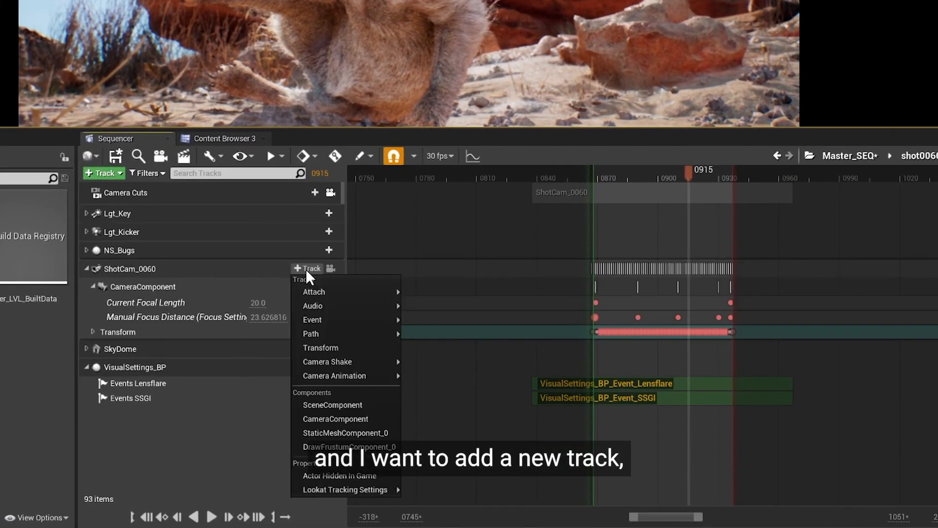
left_click(335, 375)
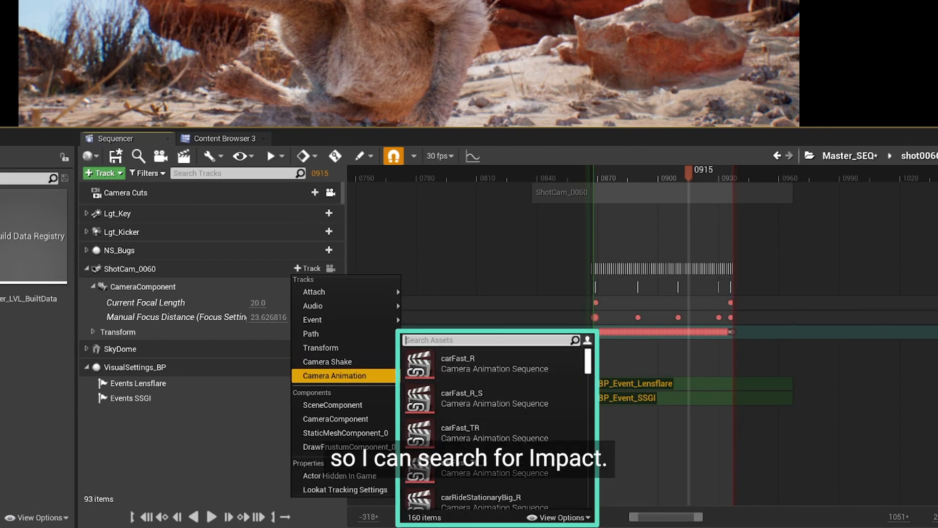
type("imp")
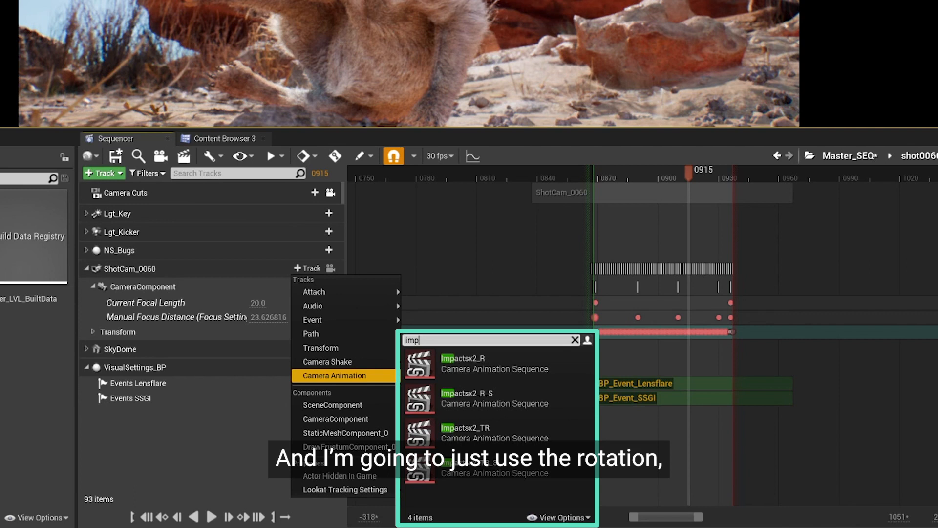
mouse_move(495, 363)
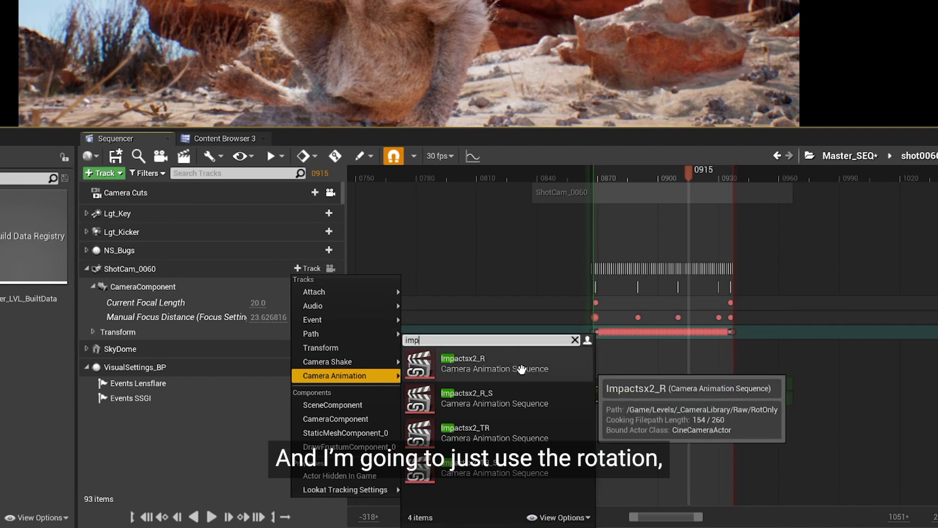